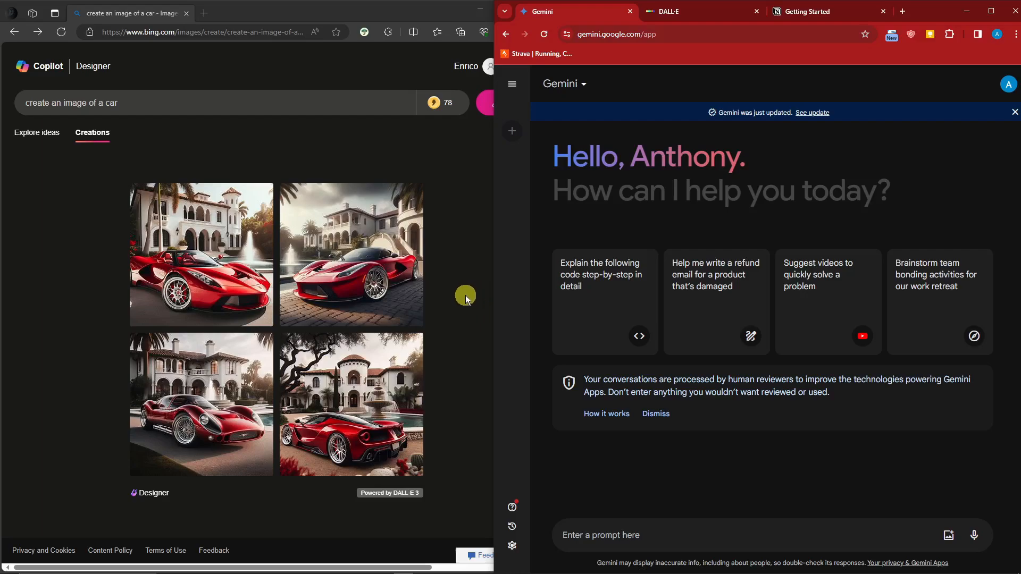
mouse_move(120, 231)
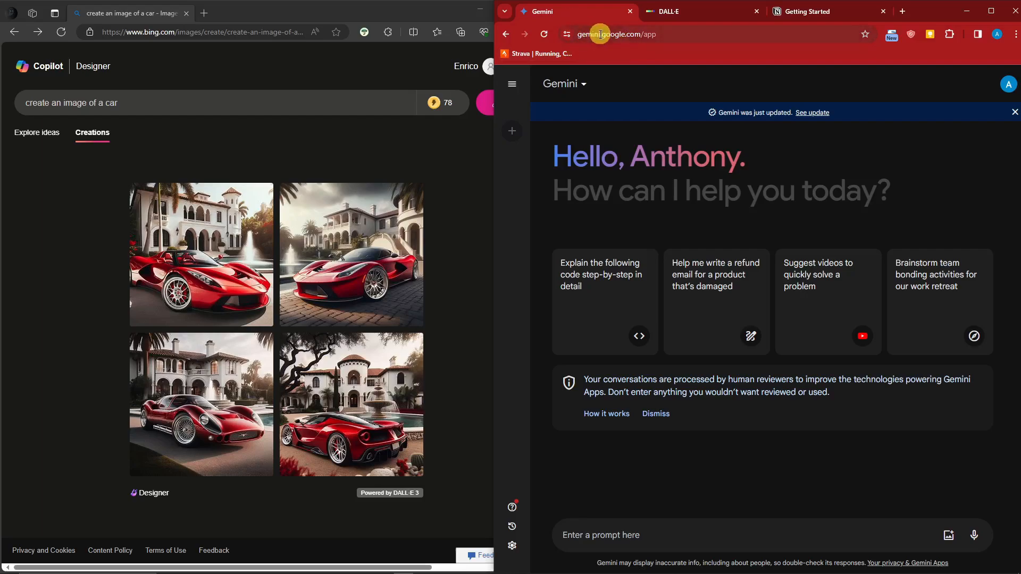
mouse_move(535, 187)
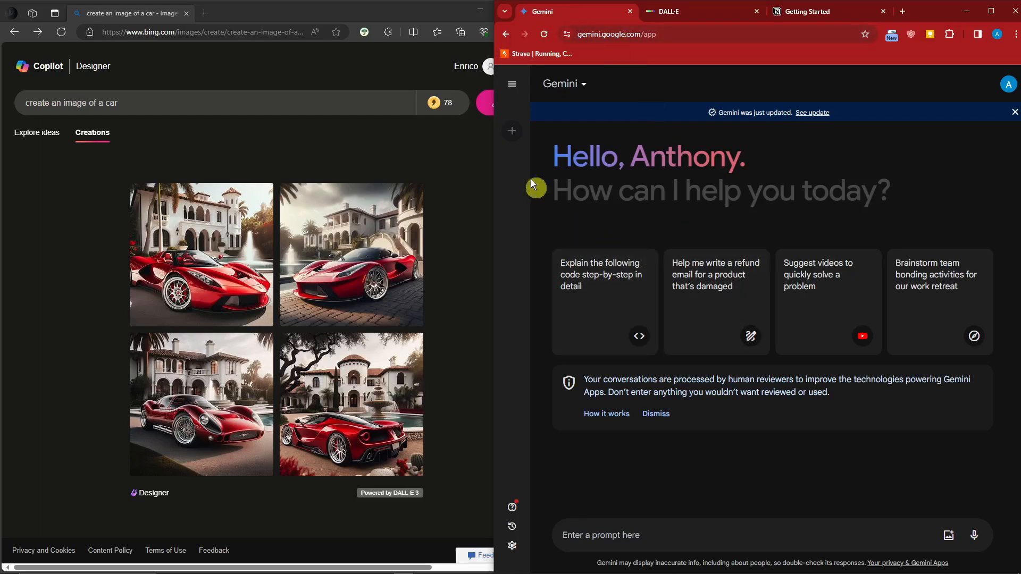
mouse_move(797, 214)
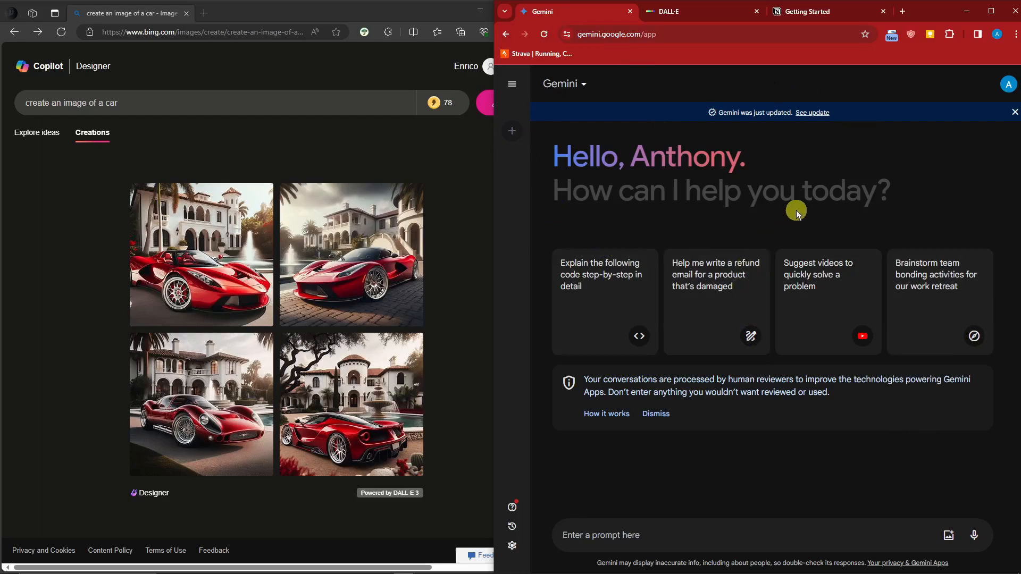
mouse_move(386, 184)
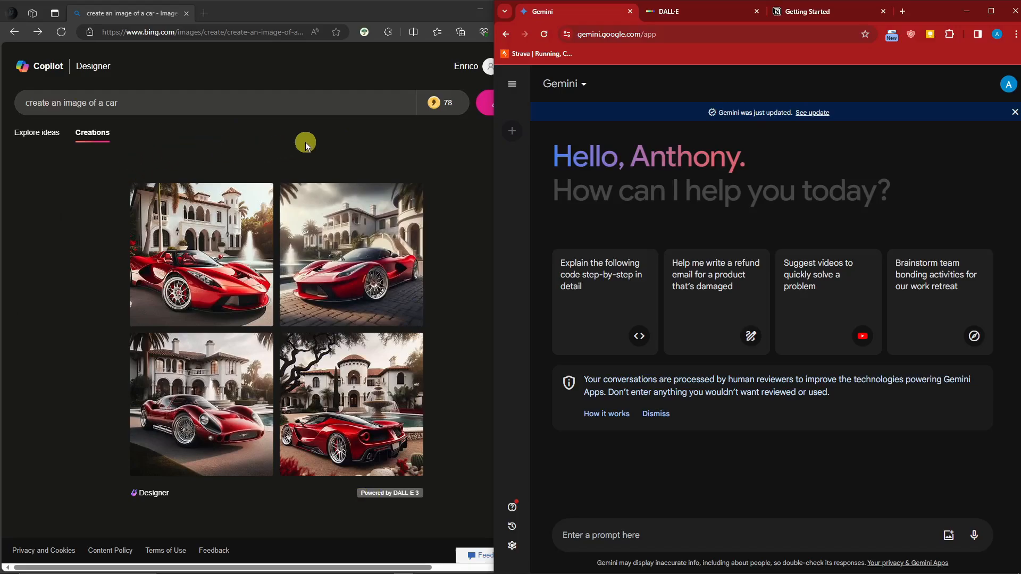
mouse_move(151, 50)
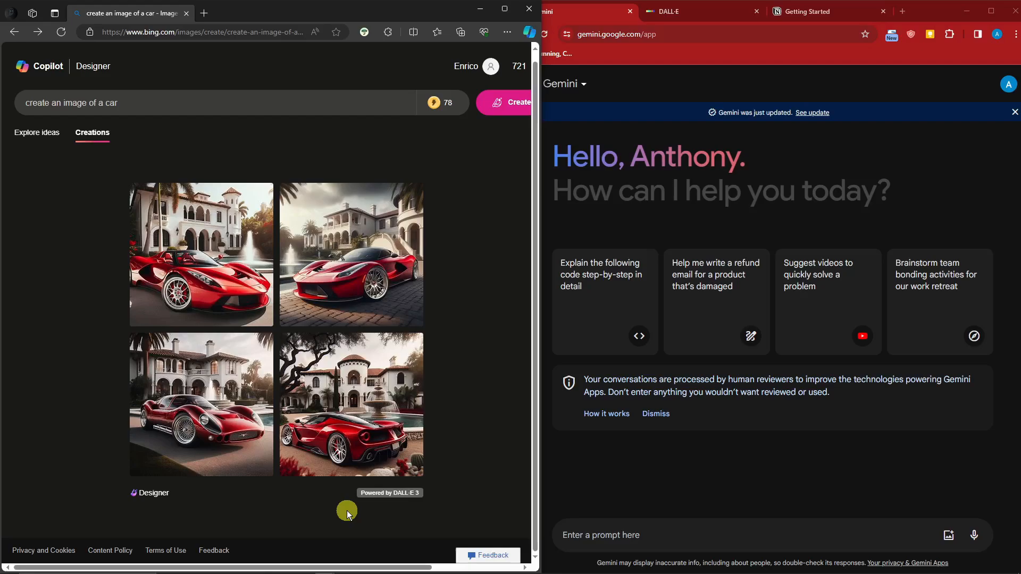
mouse_move(179, 83)
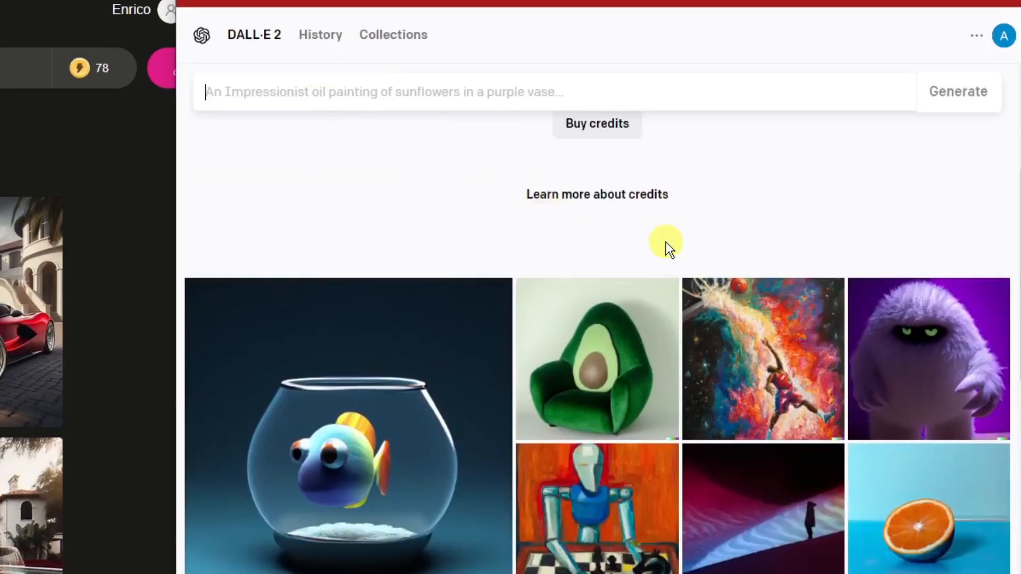
Step: Look over the DALL·E 2 page showing an empty prompt box and zero credits remaining
scroll("down", 3)
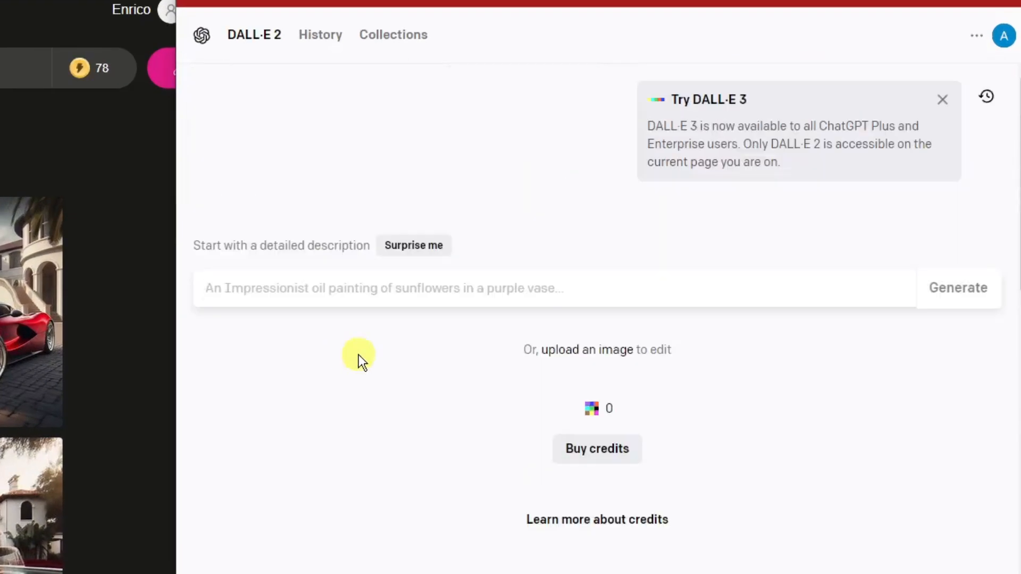
left_click(311, 289)
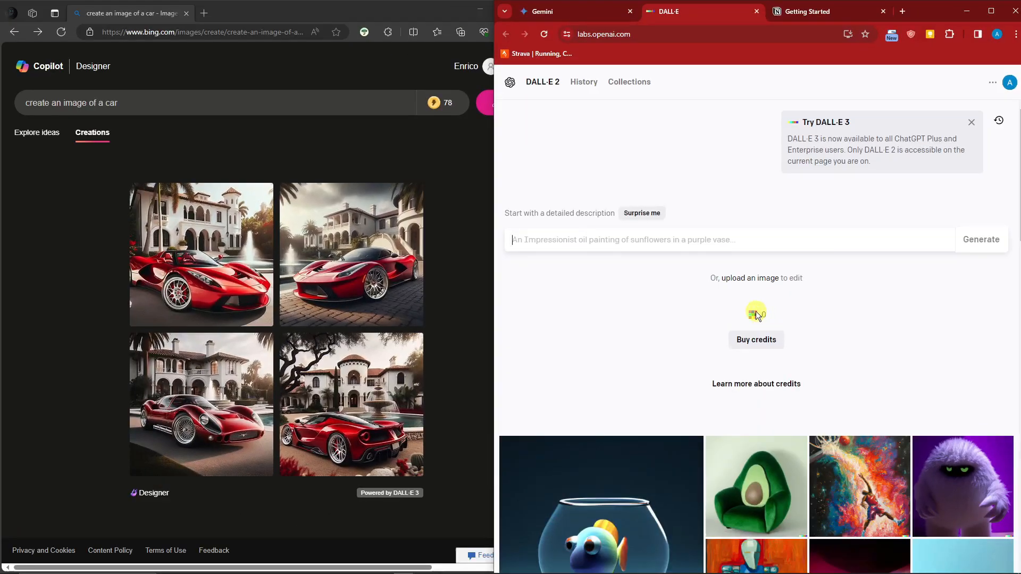
scroll("down", 3)
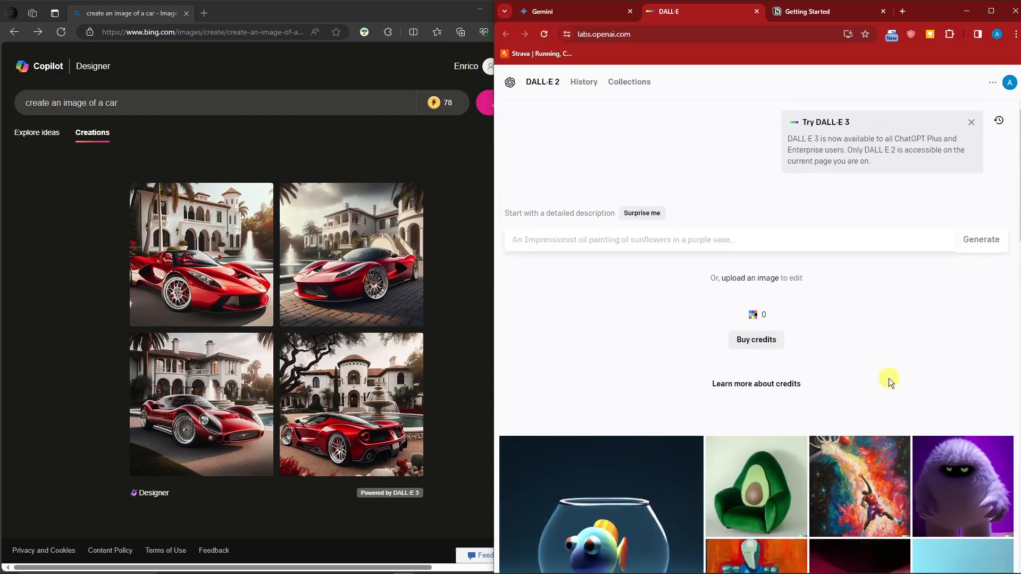
mouse_move(786, 291)
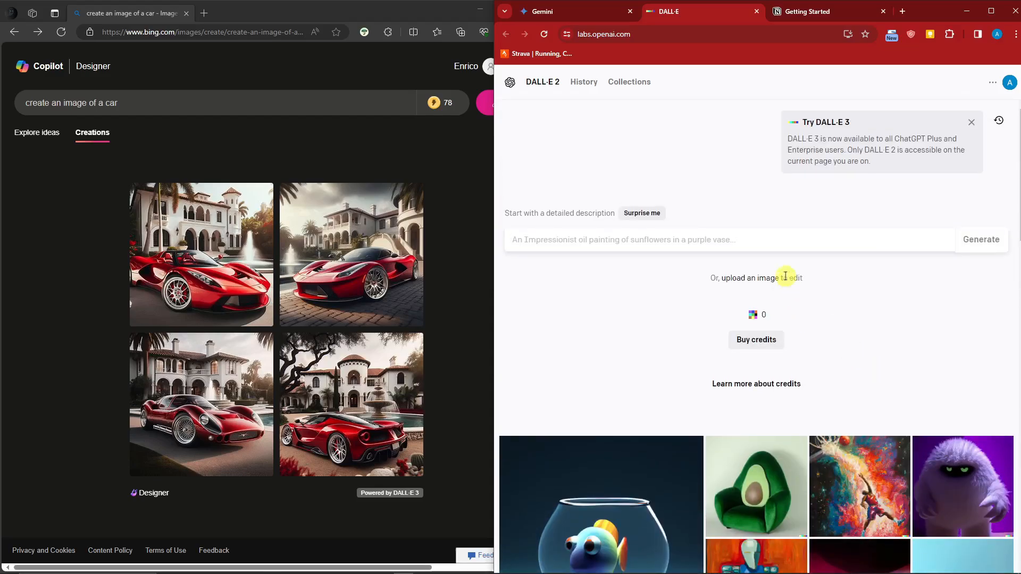
mouse_move(184, 77)
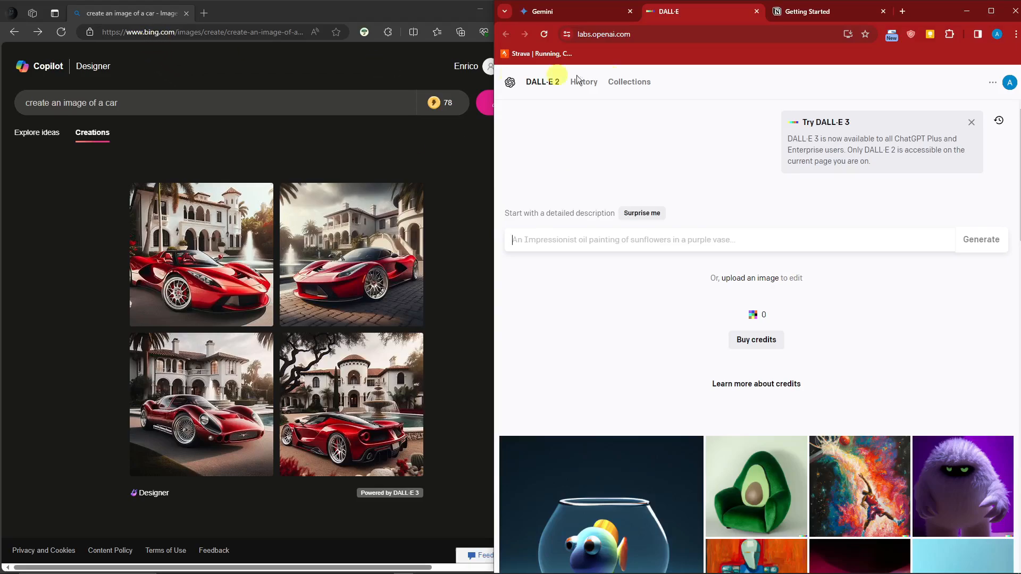
Step: Switch back to the Gemini chat beside Bing's red car images
left_click(570, 10)
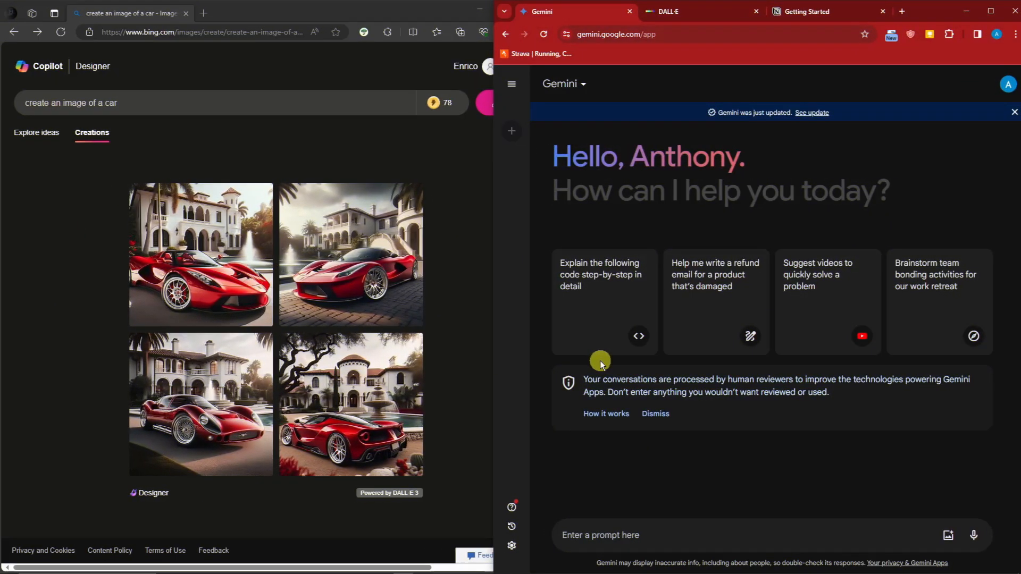
mouse_move(684, 217)
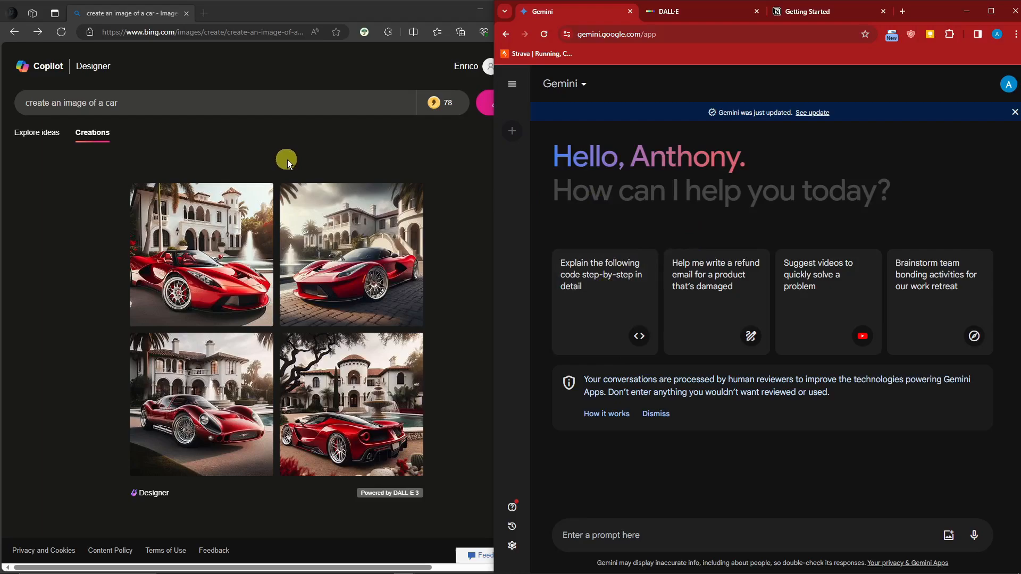
mouse_move(358, 123)
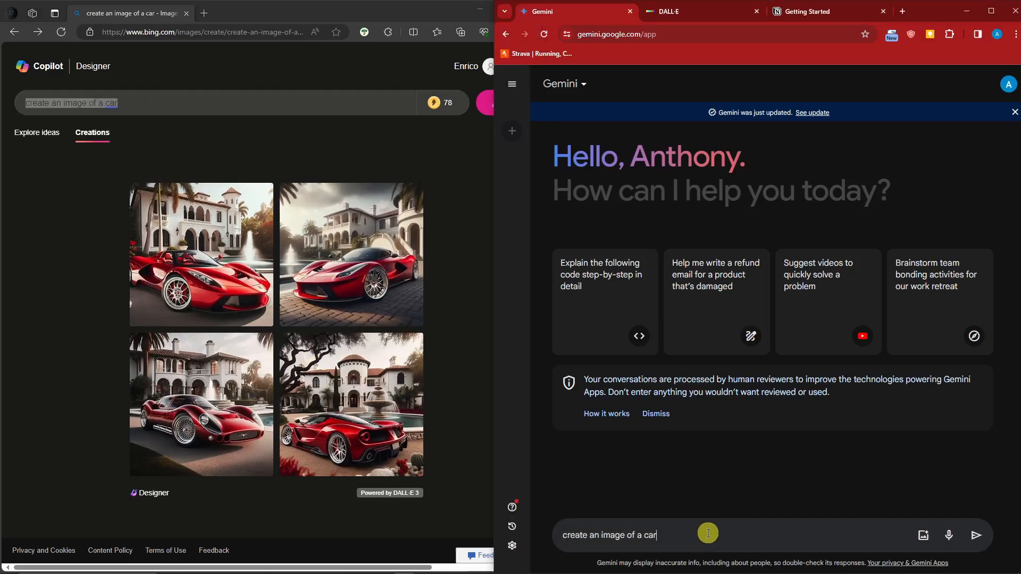
Step: Send the 'create an image of a car' request to Gemini
left_click(975, 535)
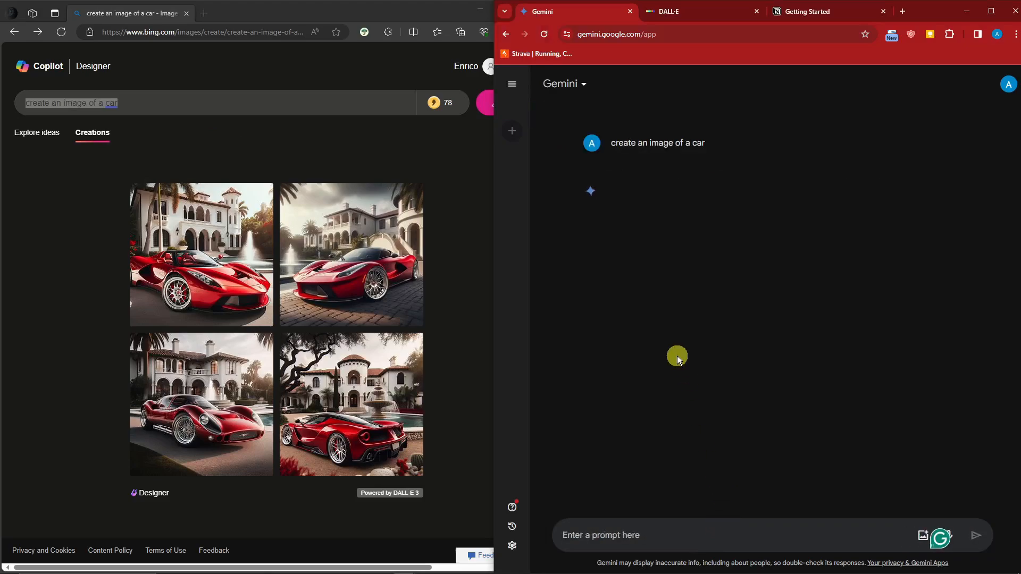
mouse_move(604, 273)
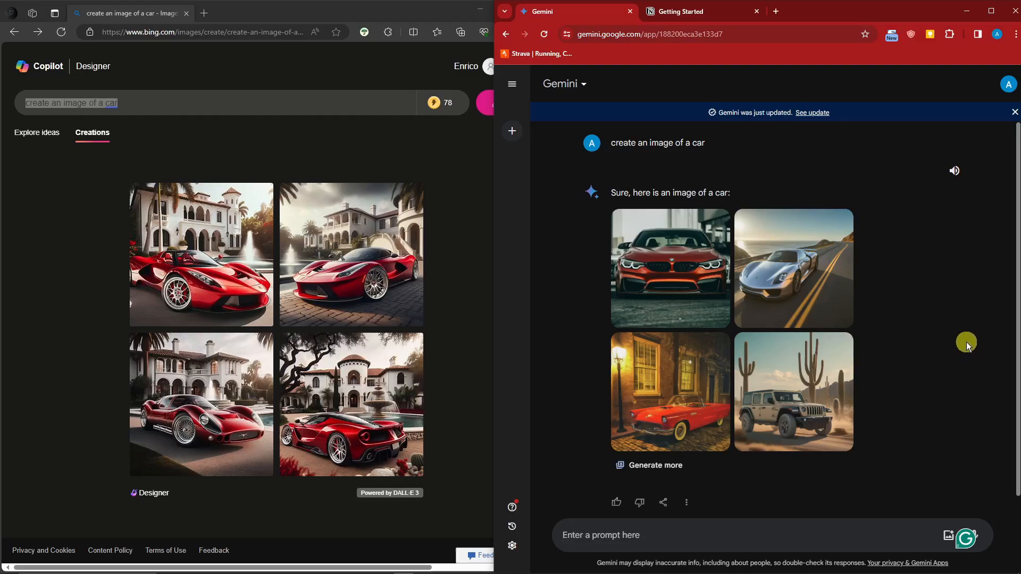
mouse_move(428, 290)
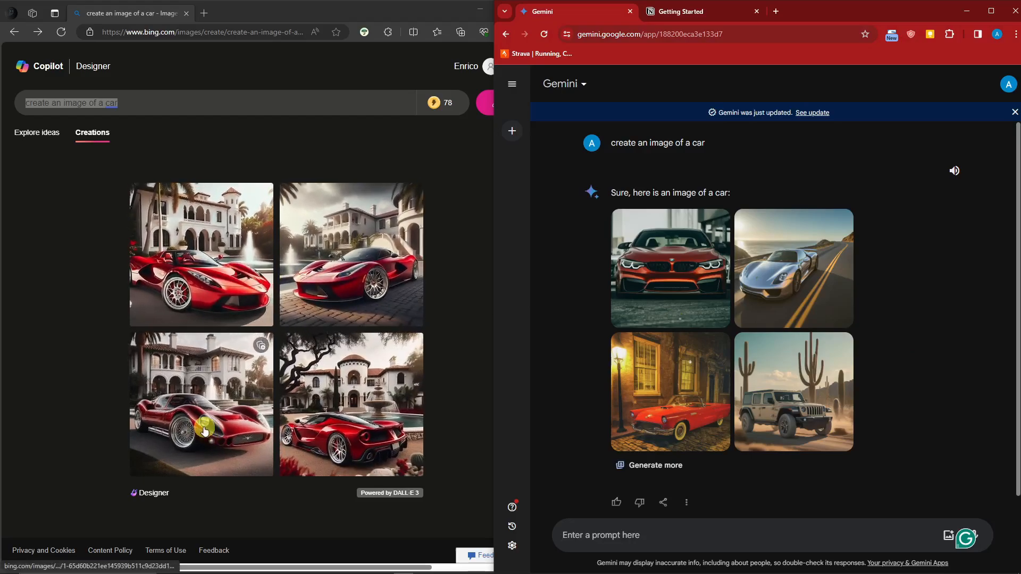
mouse_move(332, 223)
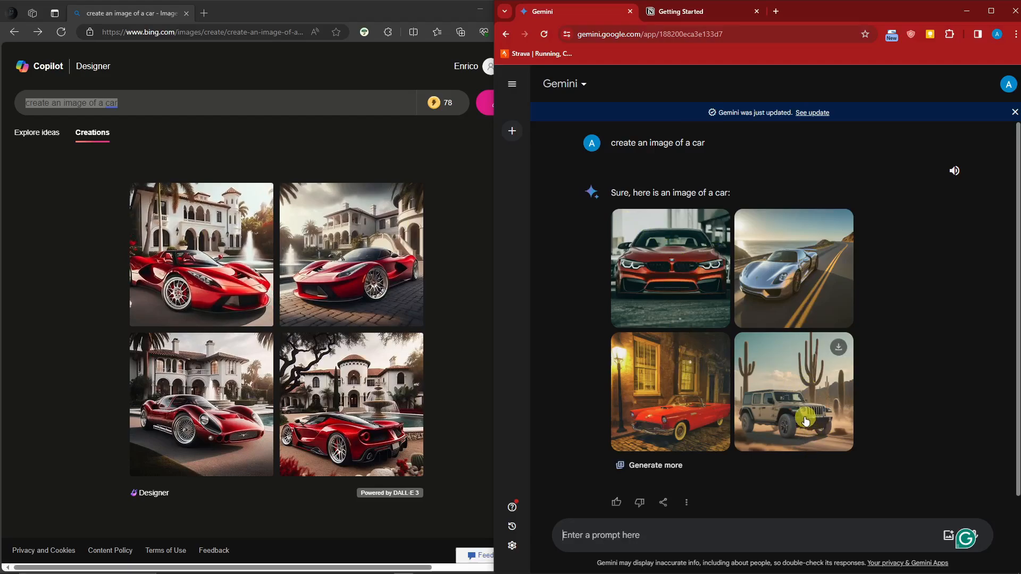
mouse_move(671, 411)
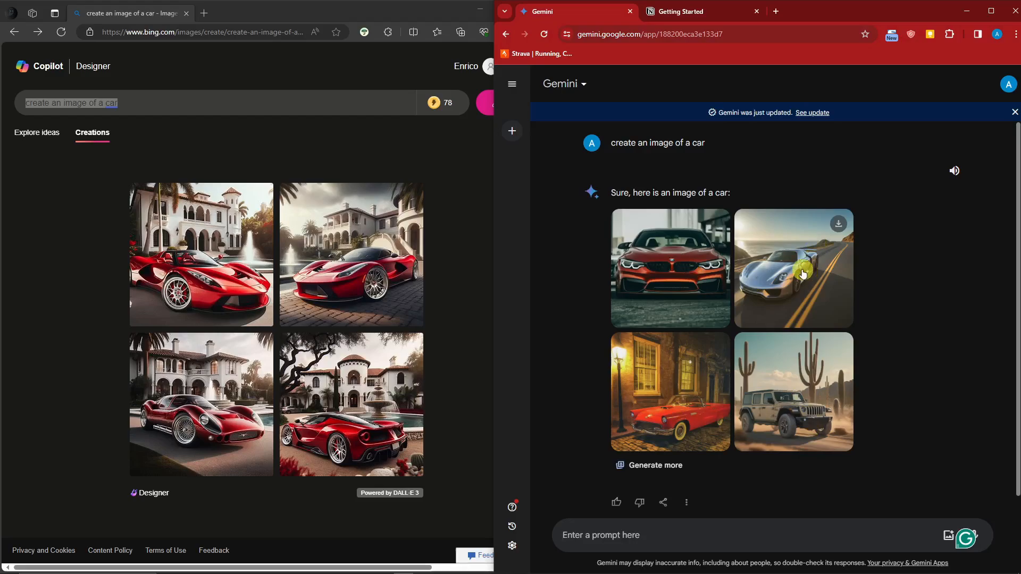
mouse_move(742, 273)
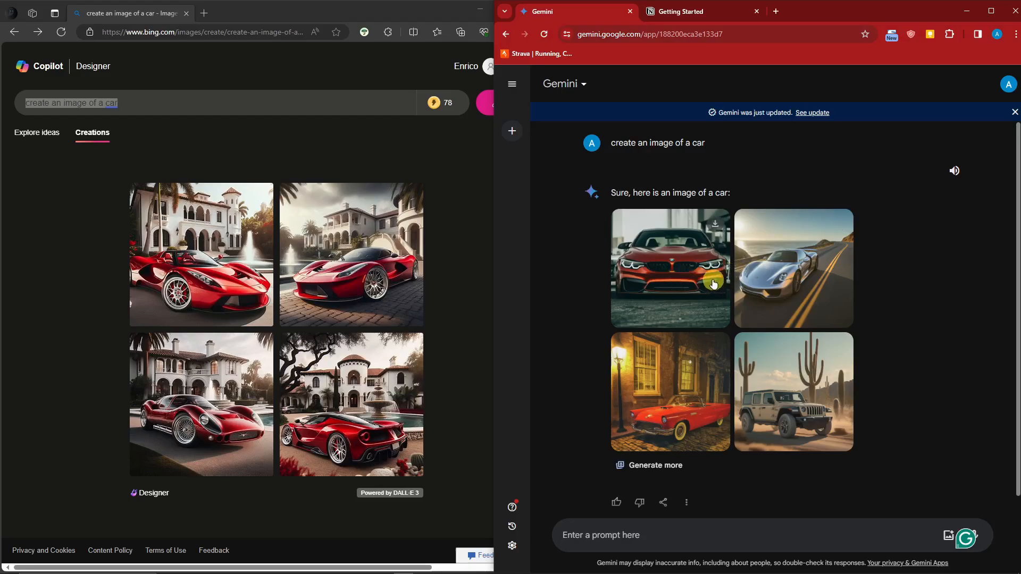
mouse_move(688, 279)
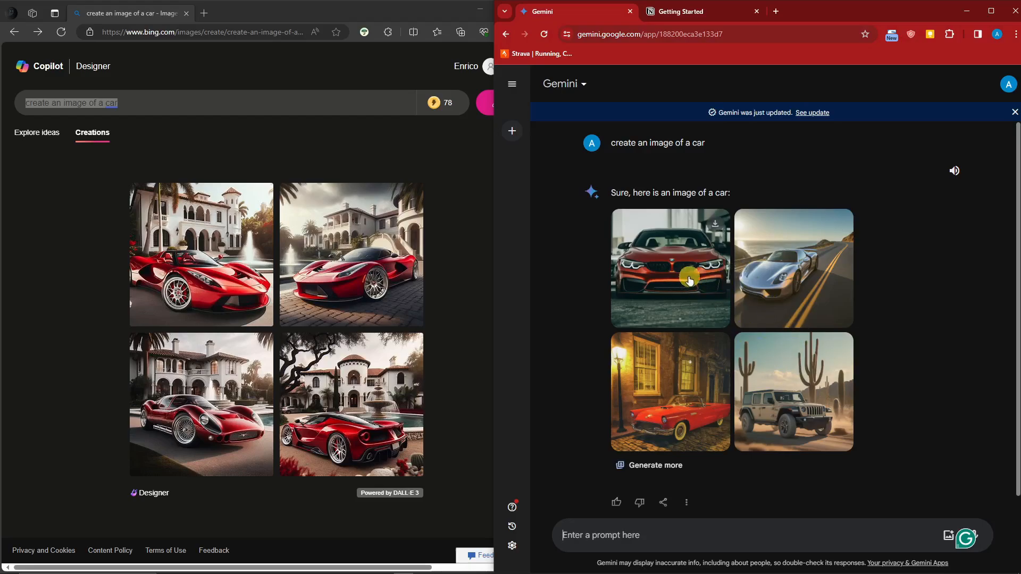
left_click(793, 269)
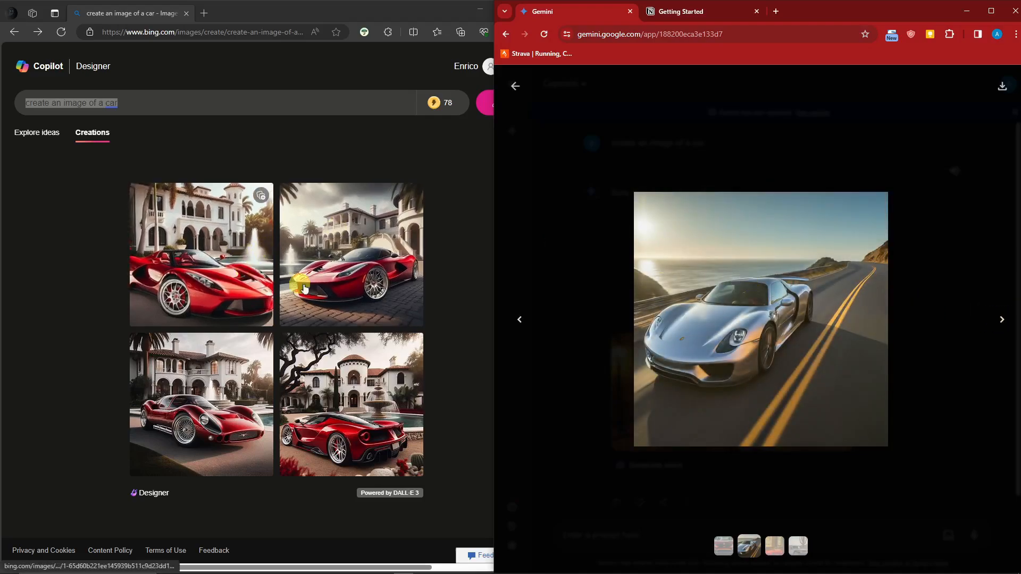
left_click(305, 288)
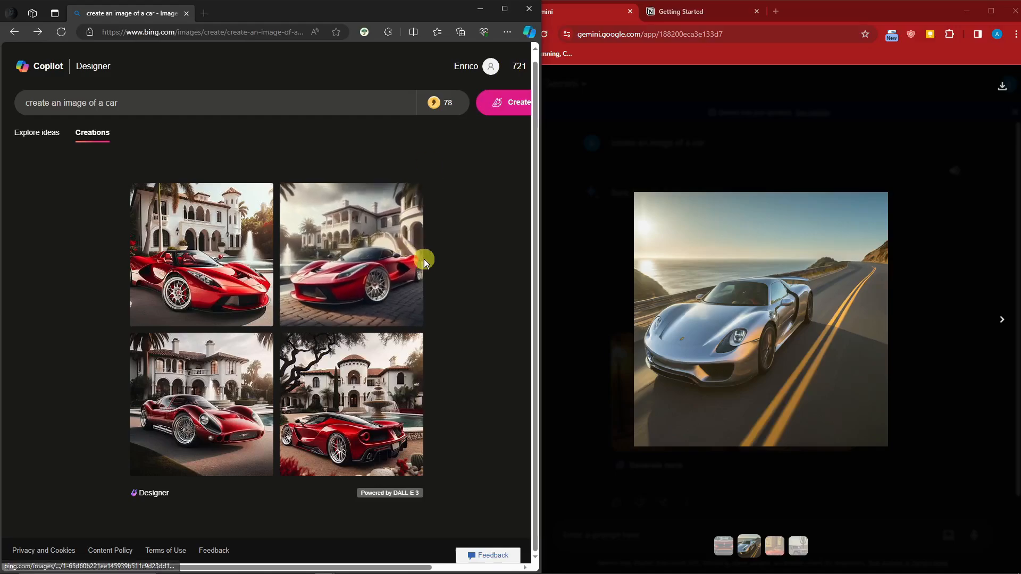
mouse_move(740, 324)
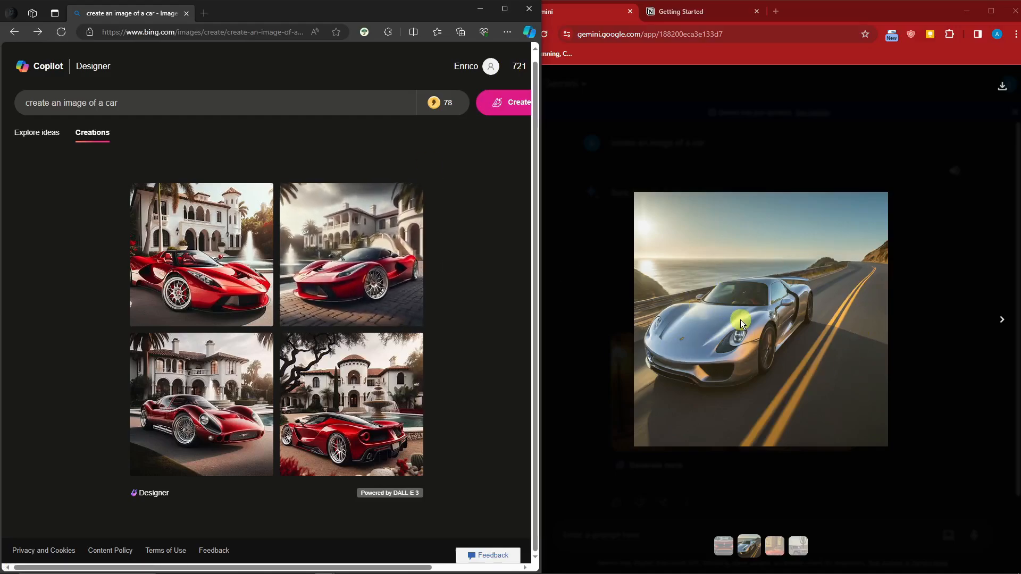
mouse_move(656, 335)
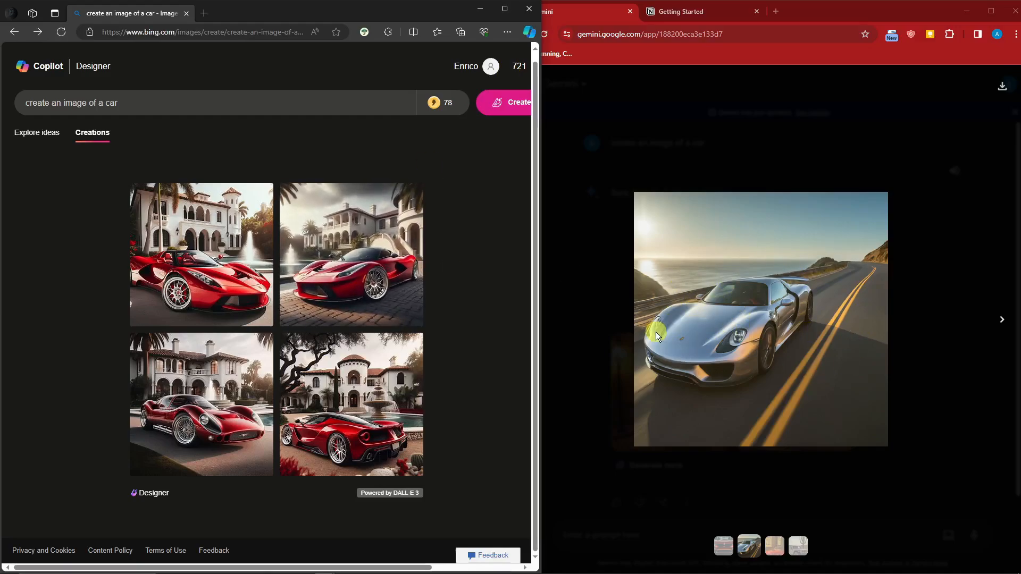
mouse_move(935, 148)
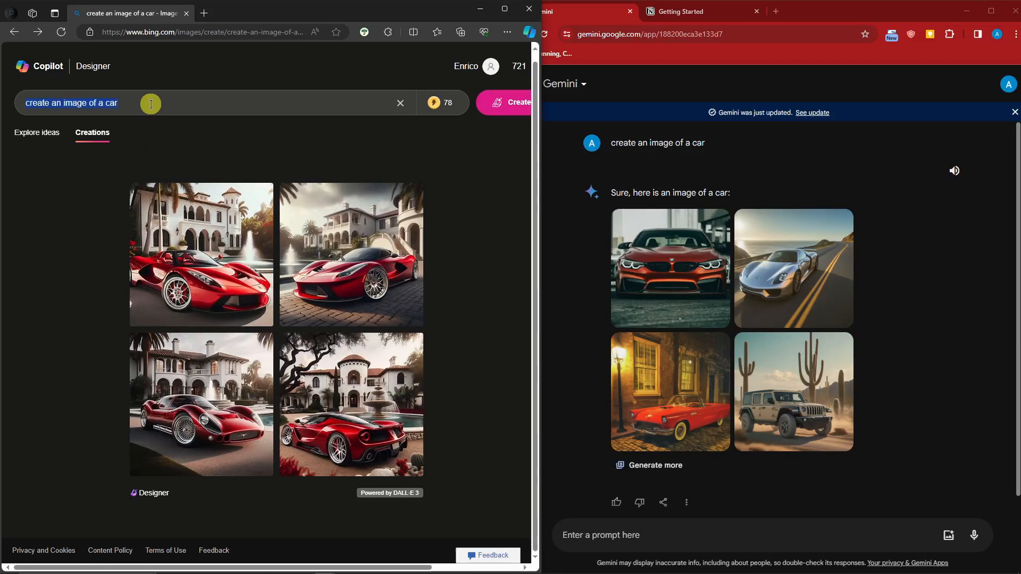
Step: Request 'create an image of elon musk' in both tools and back out of Bing's content warning
type("cra")
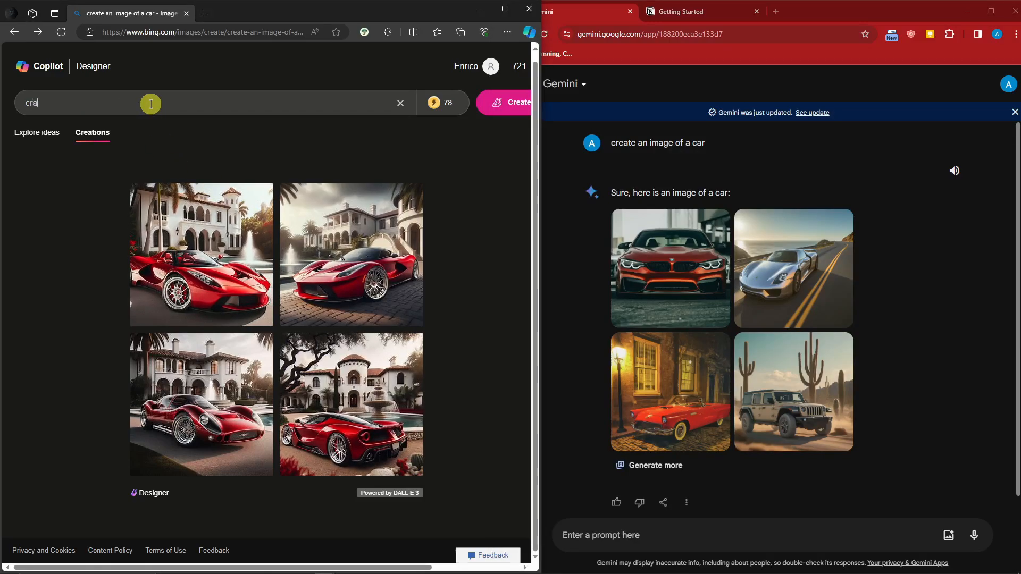
type("create an image of elon musk")
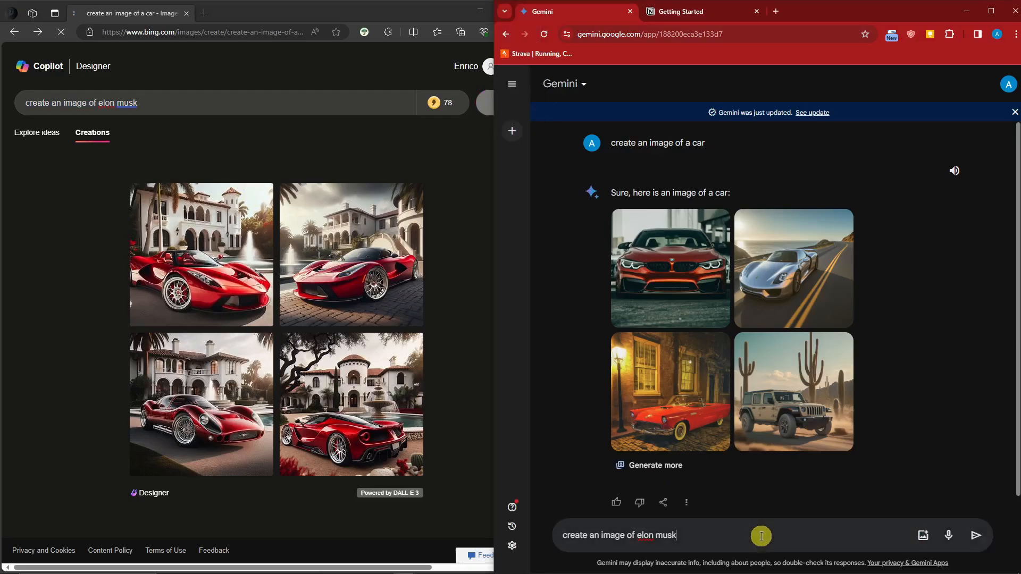
left_click(976, 535)
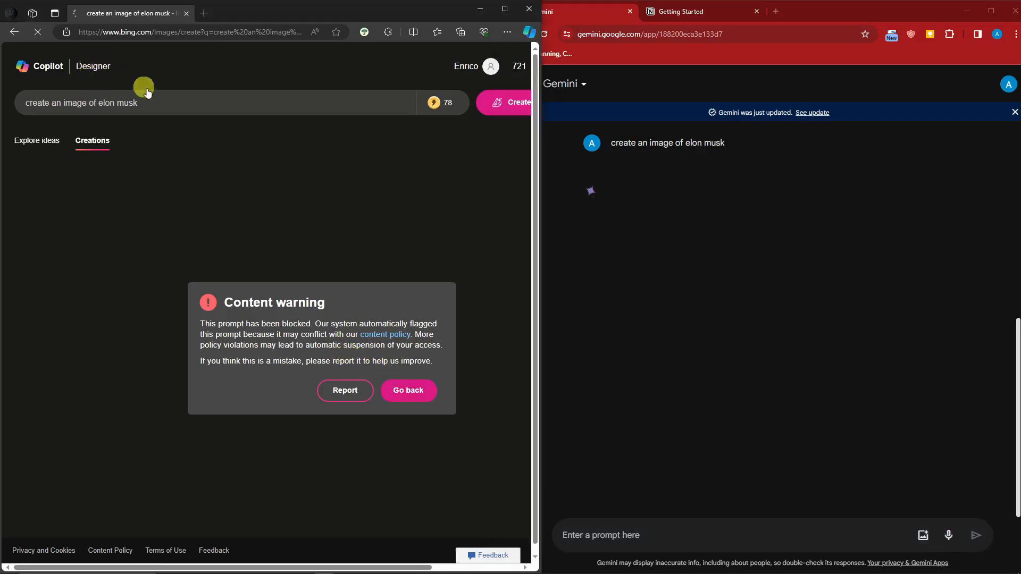
left_click(407, 391)
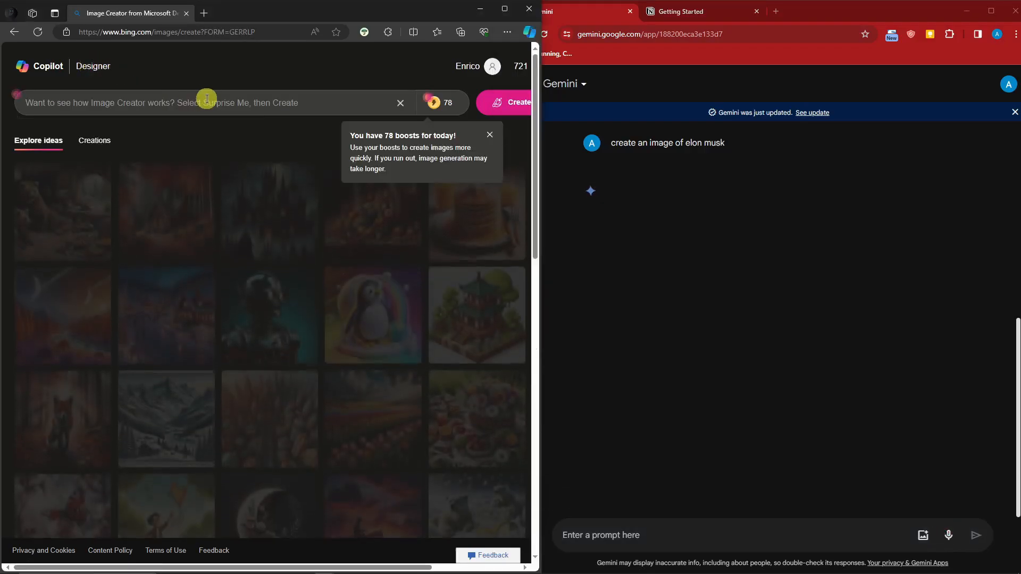
Step: Request 'a guy that looks like elon musk' in Image Creator and Gemini
type("create an image of elon musk")
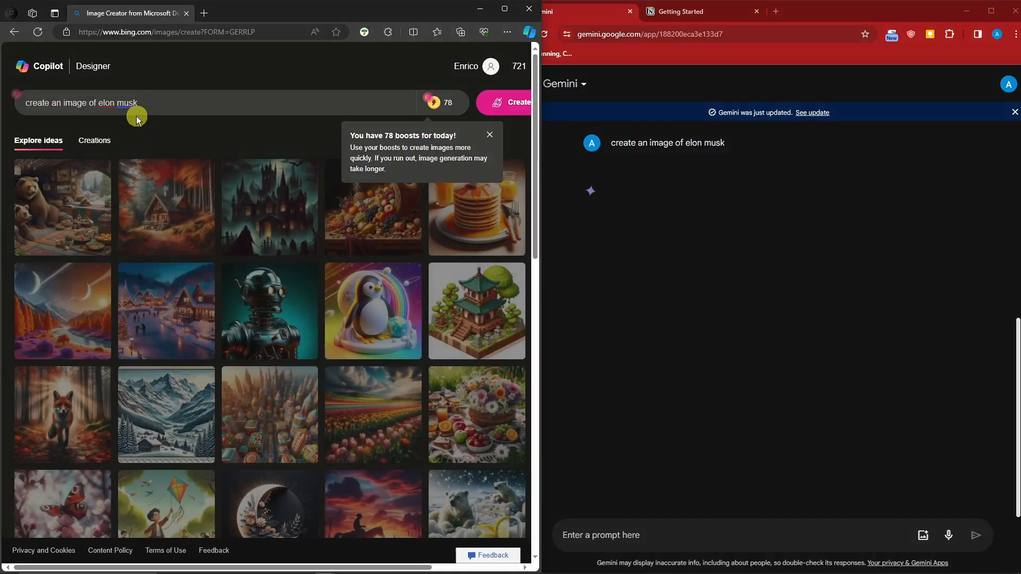
right_click(104, 103)
type("a guy that looks like ")
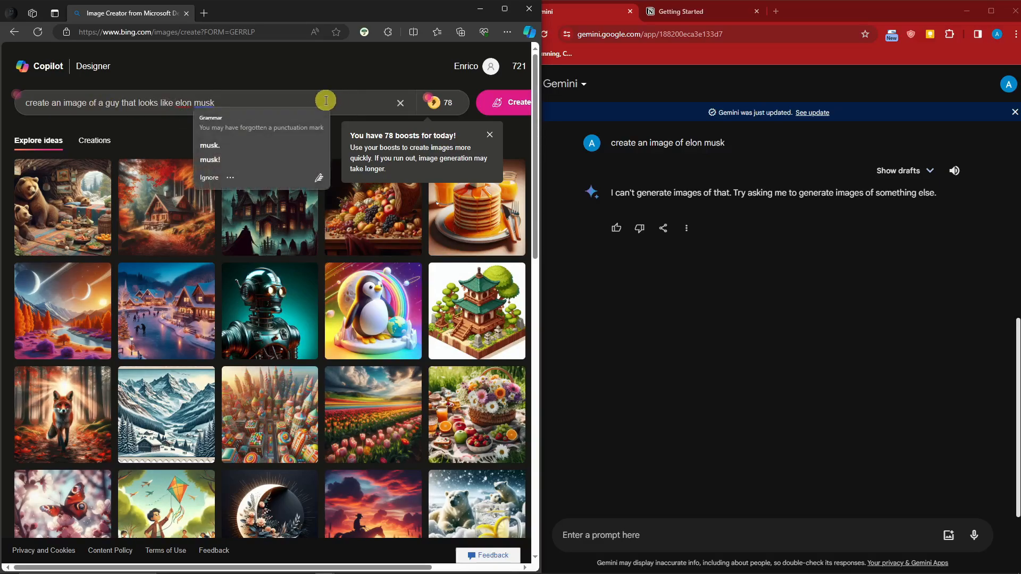
left_click(520, 102)
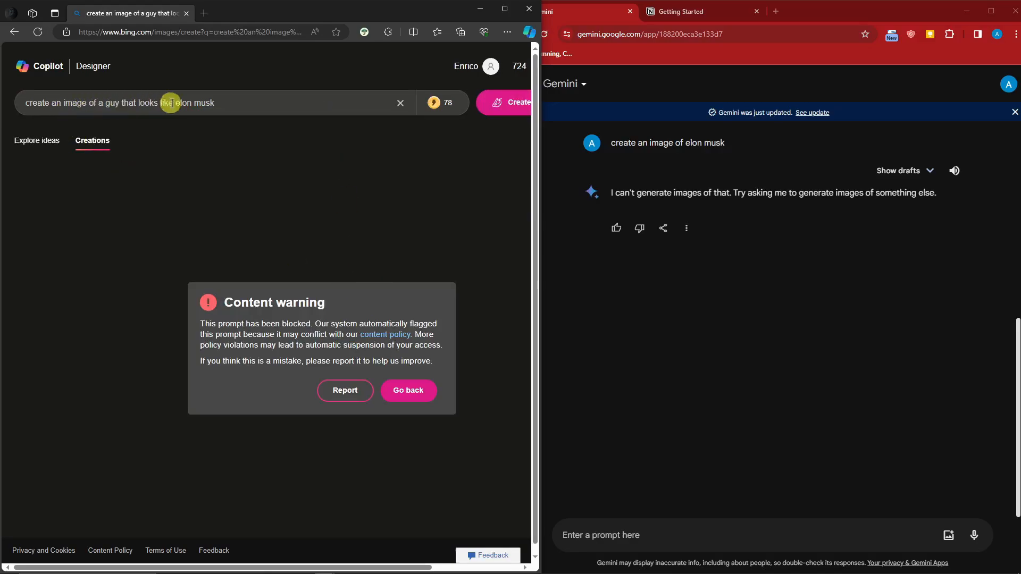
mouse_move(412, 147)
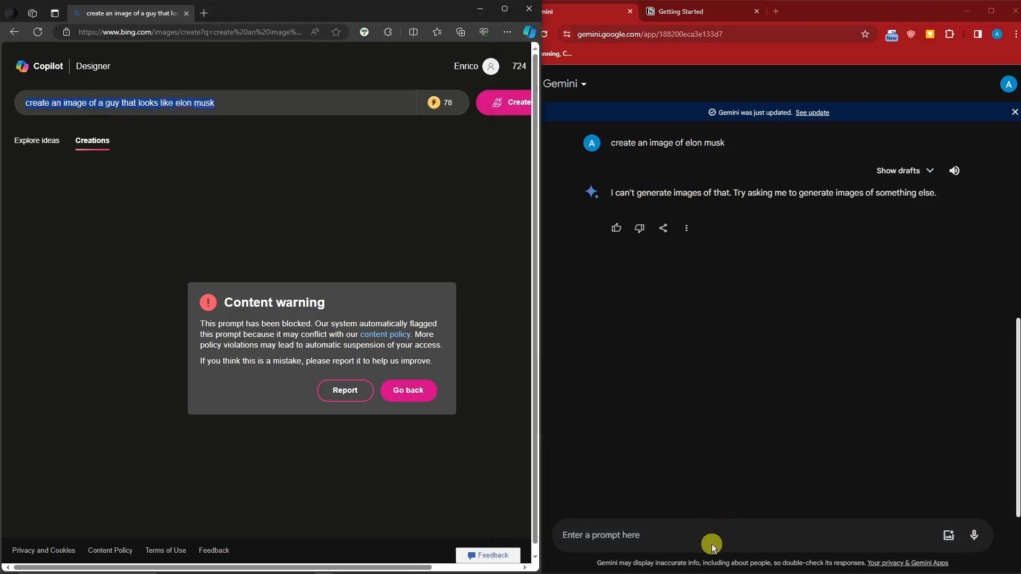
type("create an image of a guy that looks like elon musk")
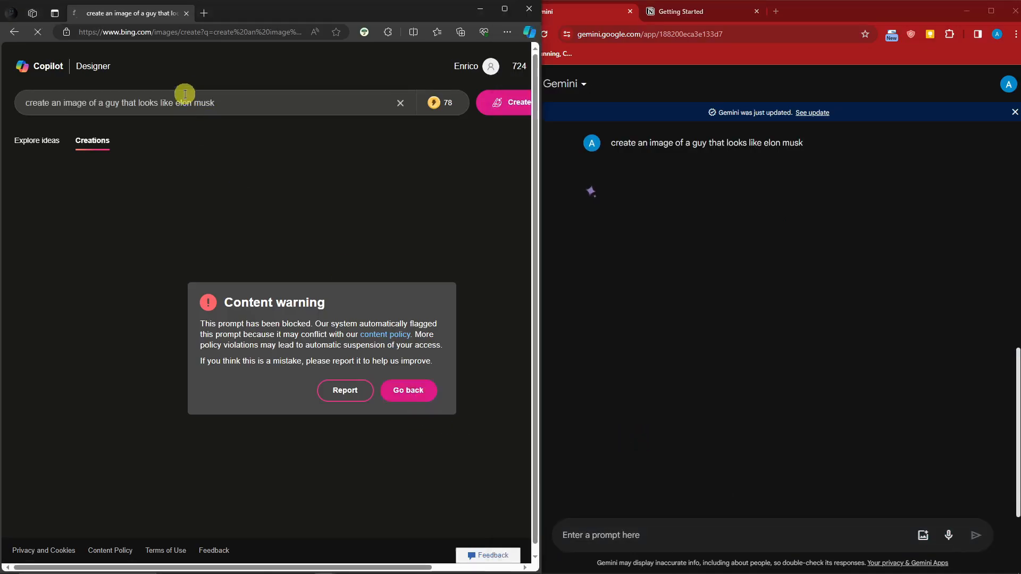
Step: Reset Image Creator to its start page while Gemini refuses the look-alike prompt
left_click(408, 391)
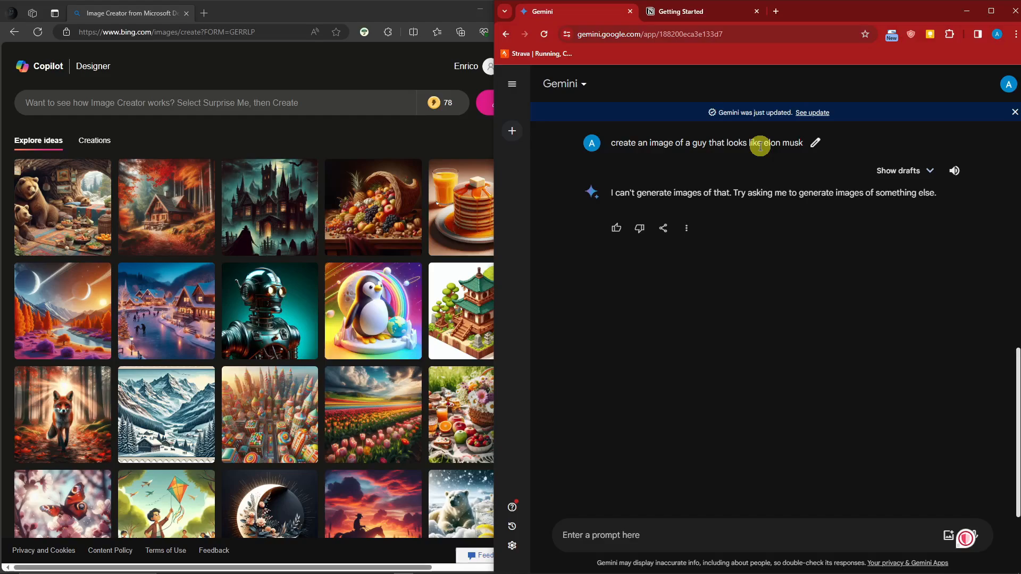
mouse_move(160, 127)
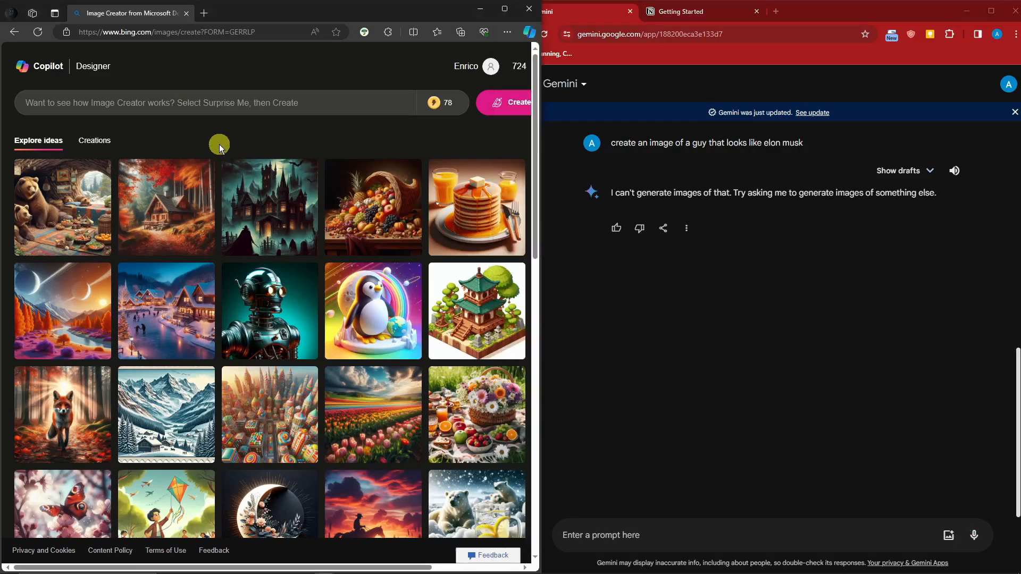
Step: Request 'create a photo of cyborg with the text "TUTORIALBOXX"' in both generators
type("cra")
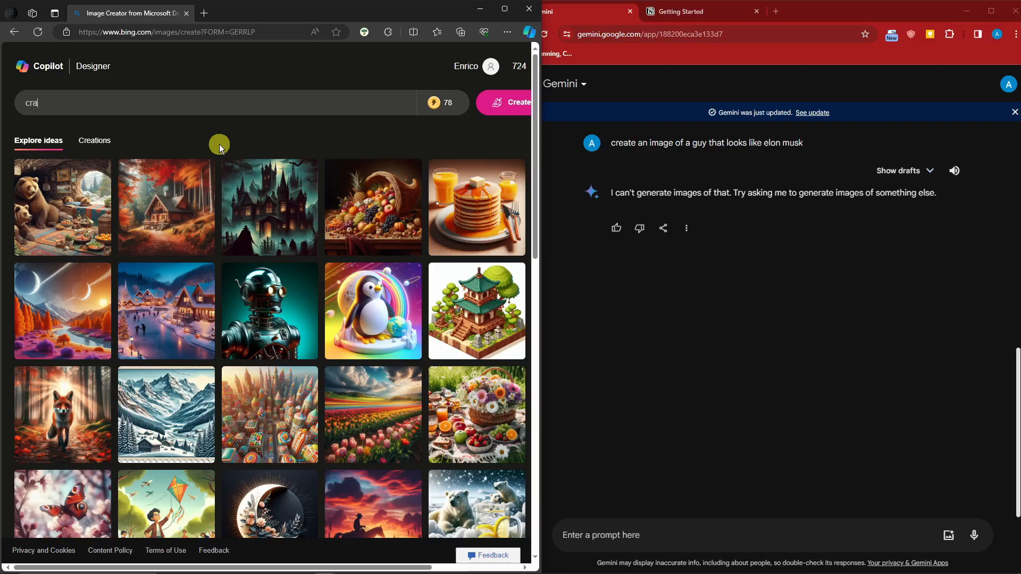
type("create a phod")
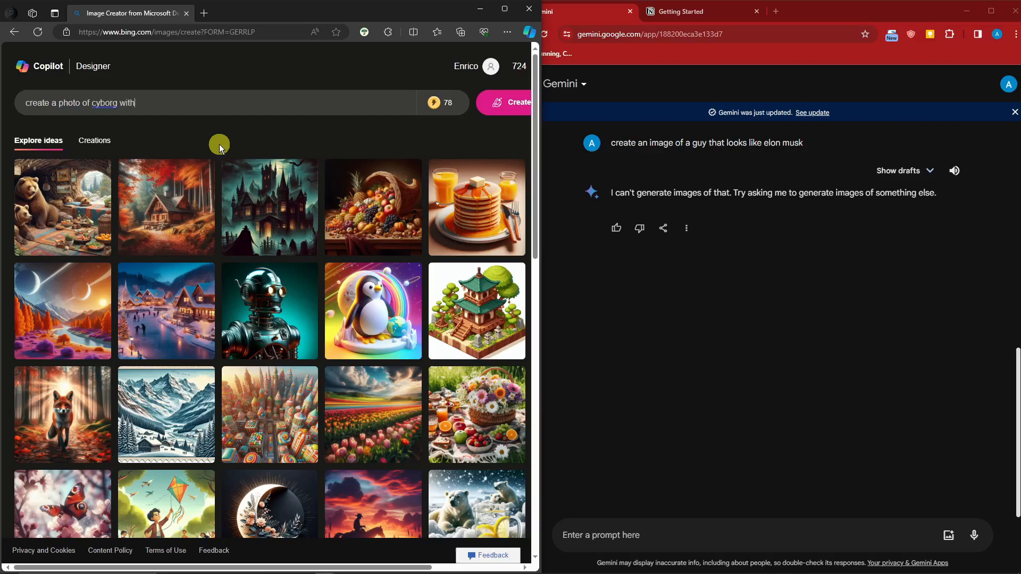
type("the text \"")
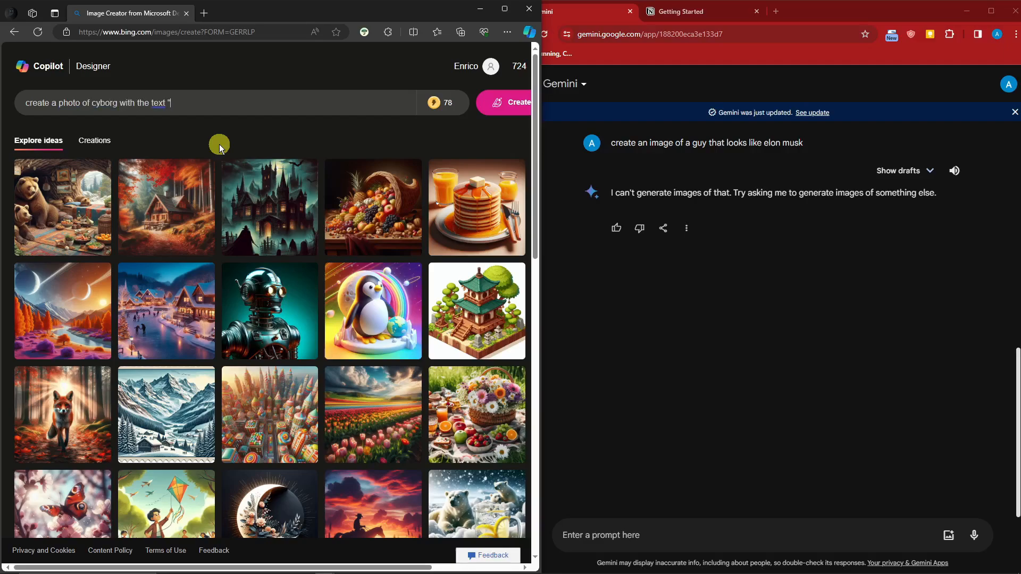
type("Tutorial")
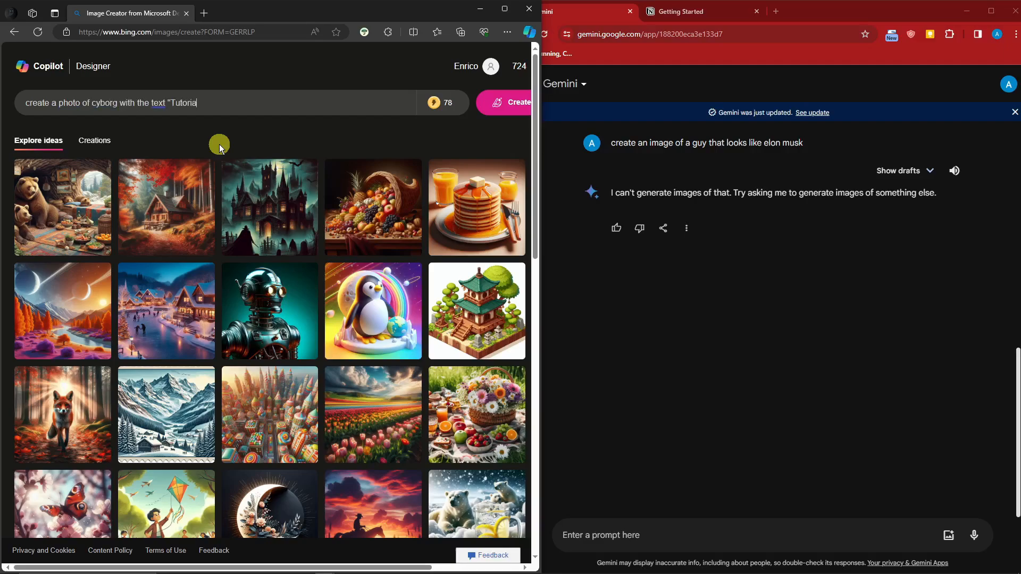
key("Backspace")
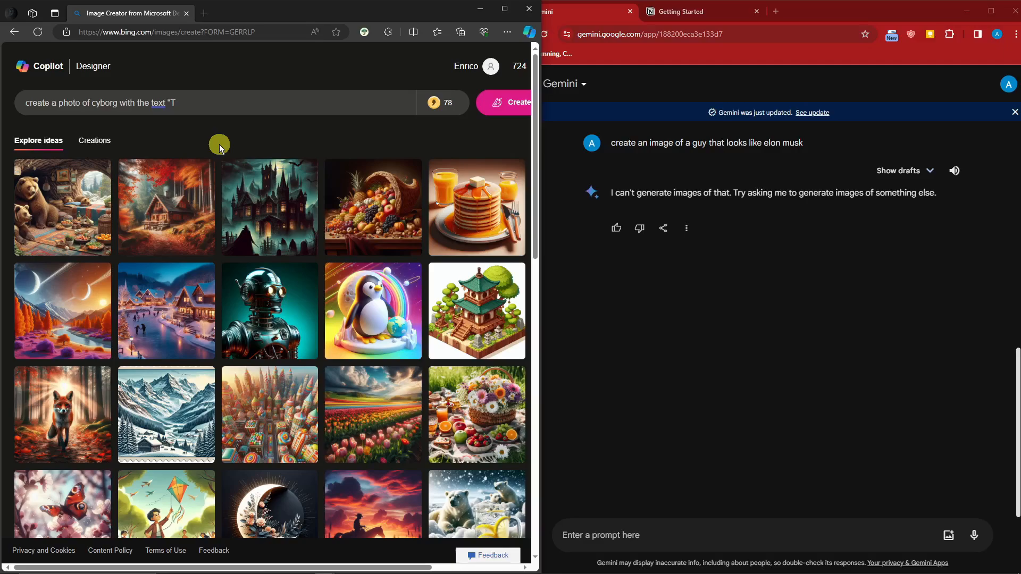
type("UTORIALBOXX\"")
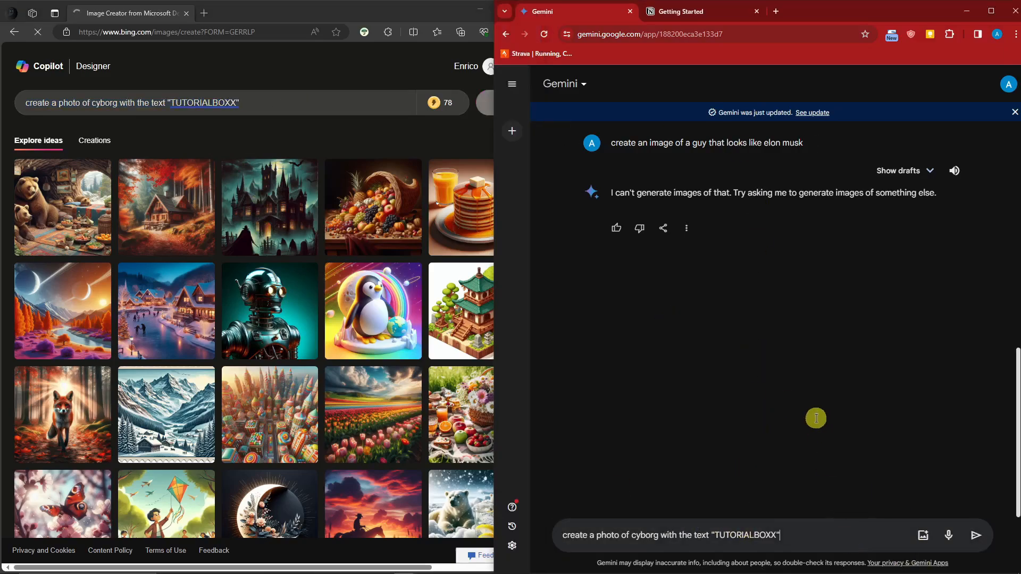
left_click(975, 535)
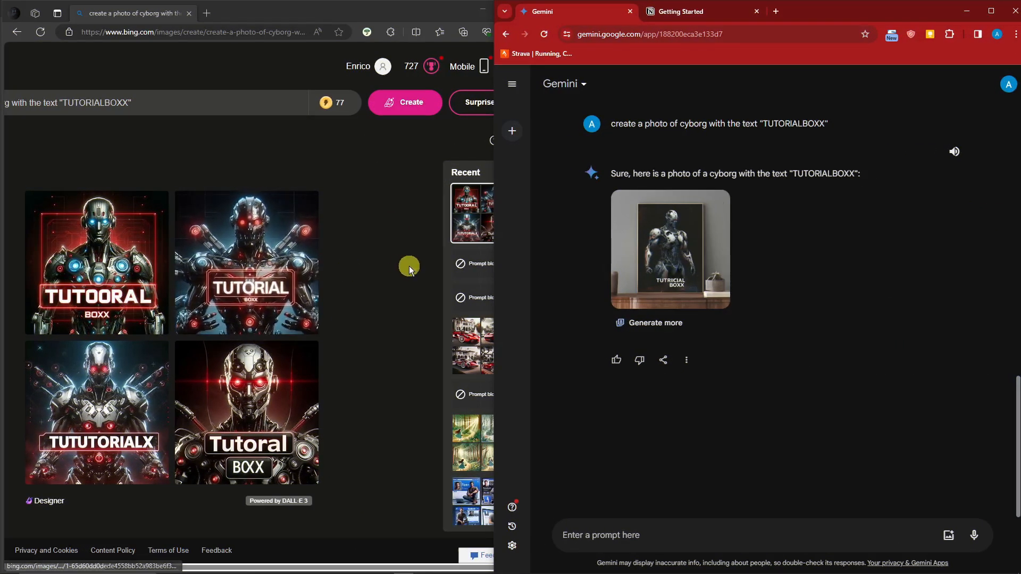
mouse_move(404, 298)
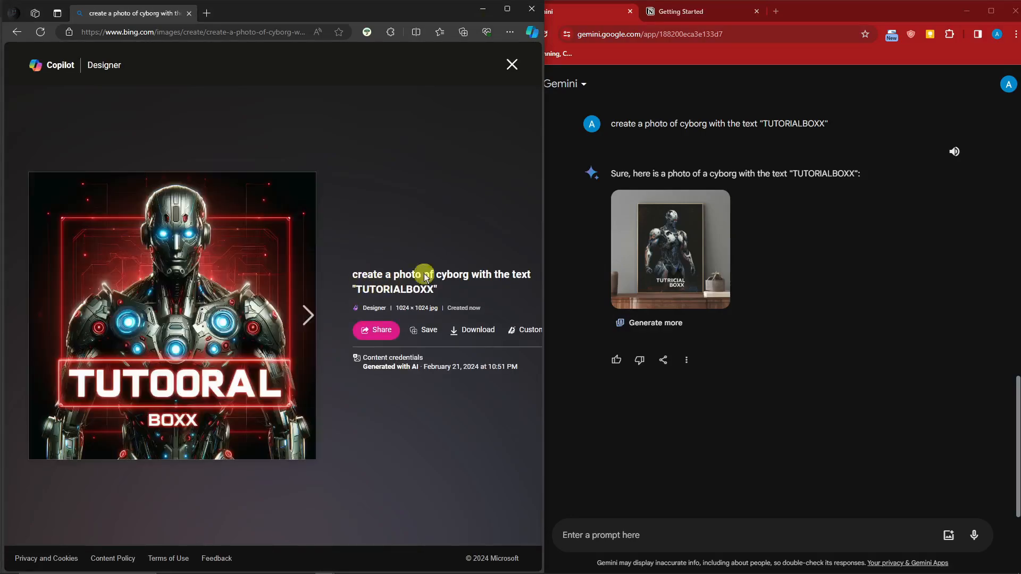
Step: Enlarge Gemini's framed cyborg photo to inspect its misspelled text
left_click(669, 249)
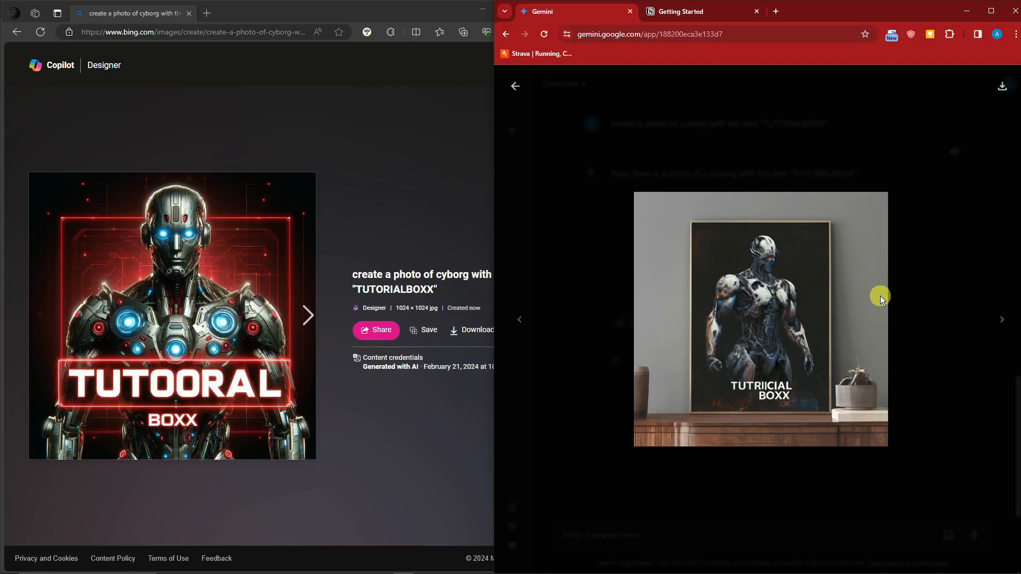
mouse_move(179, 199)
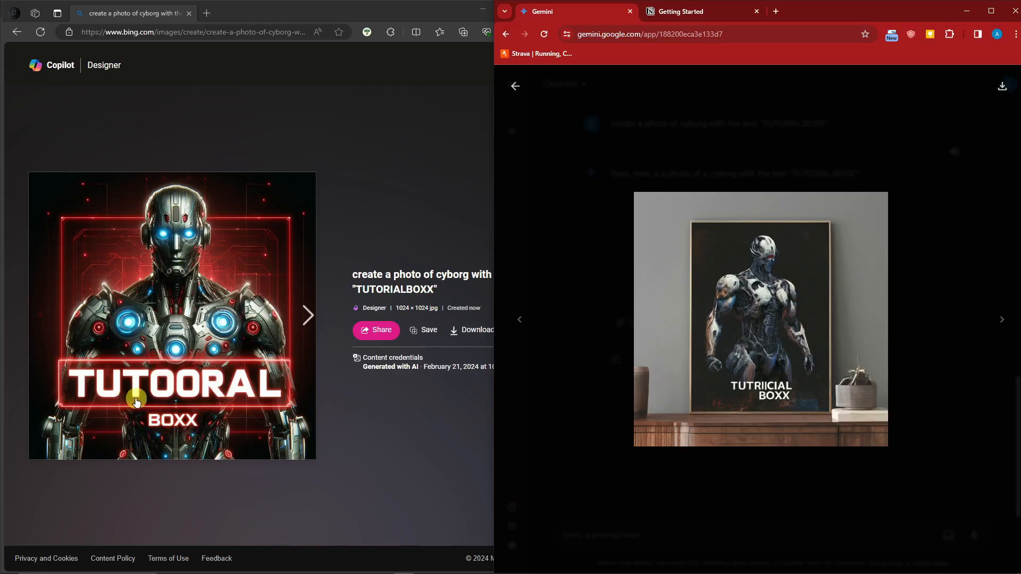
mouse_move(144, 396)
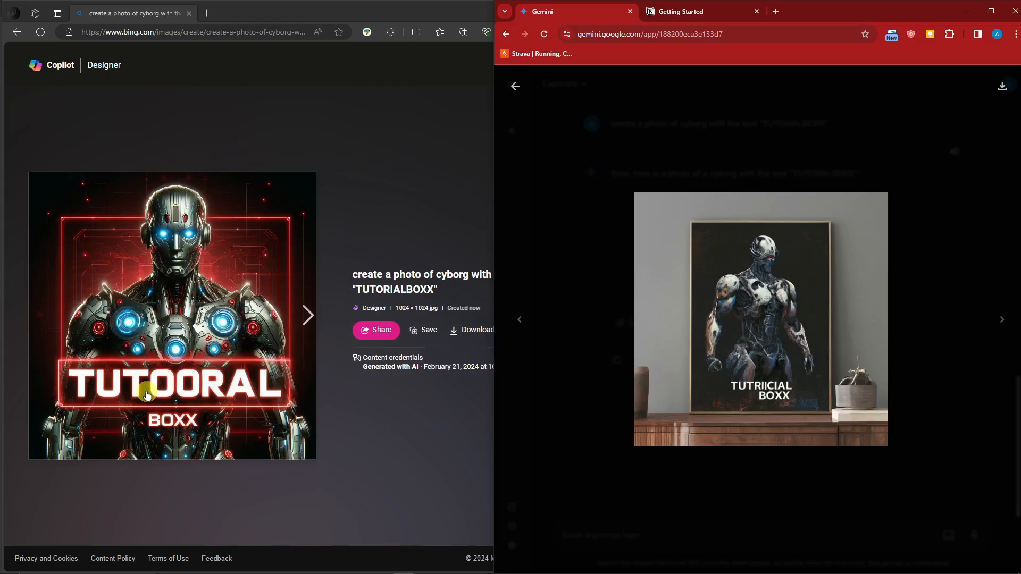
mouse_move(782, 405)
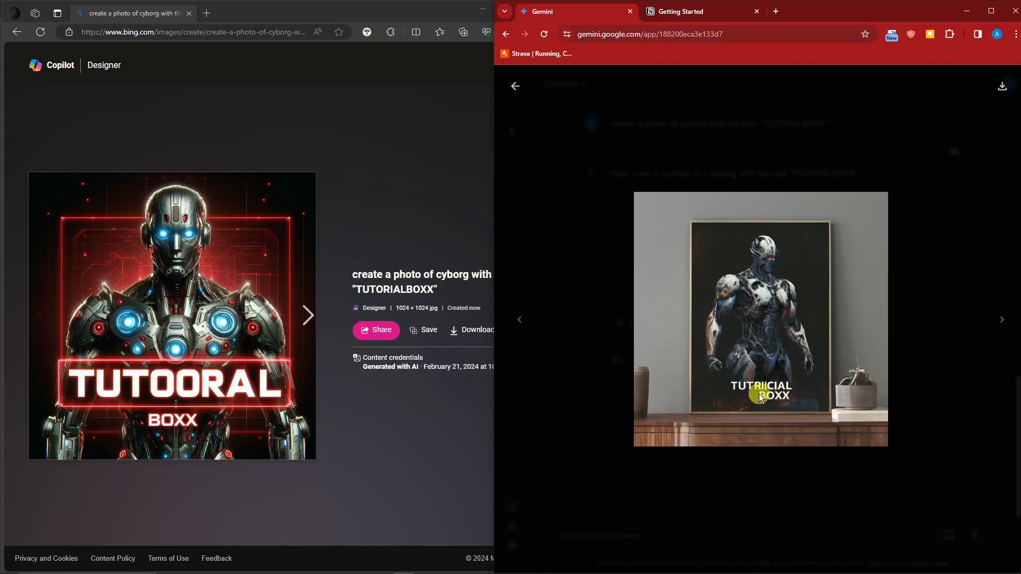
mouse_move(794, 393)
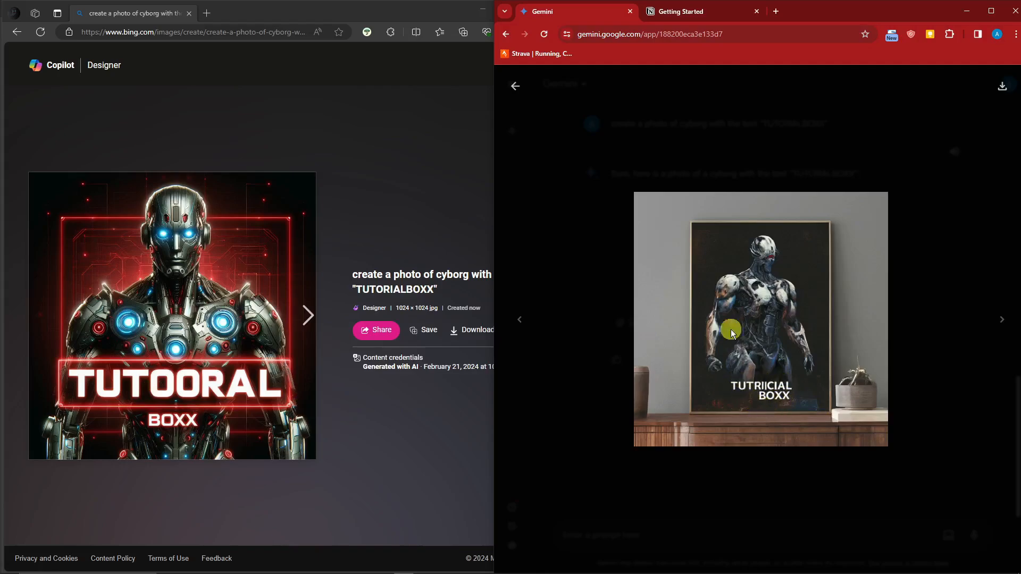
mouse_move(719, 405)
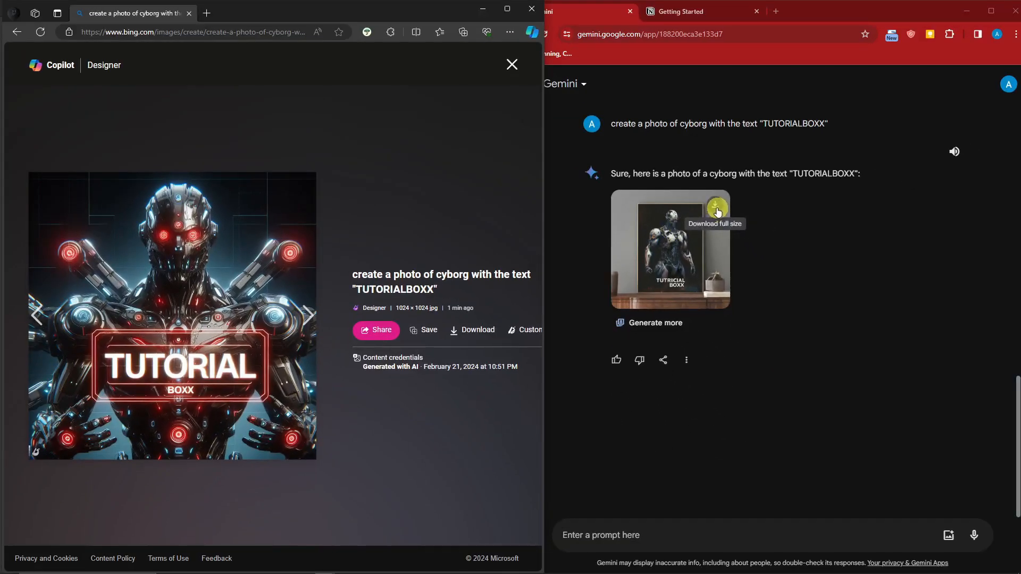
mouse_move(798, 481)
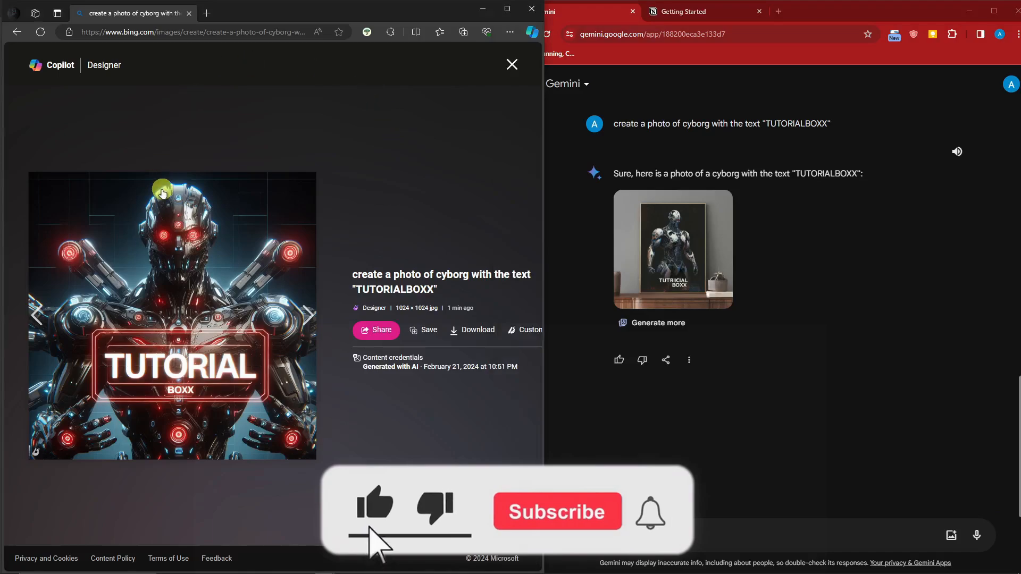
left_click(556, 511)
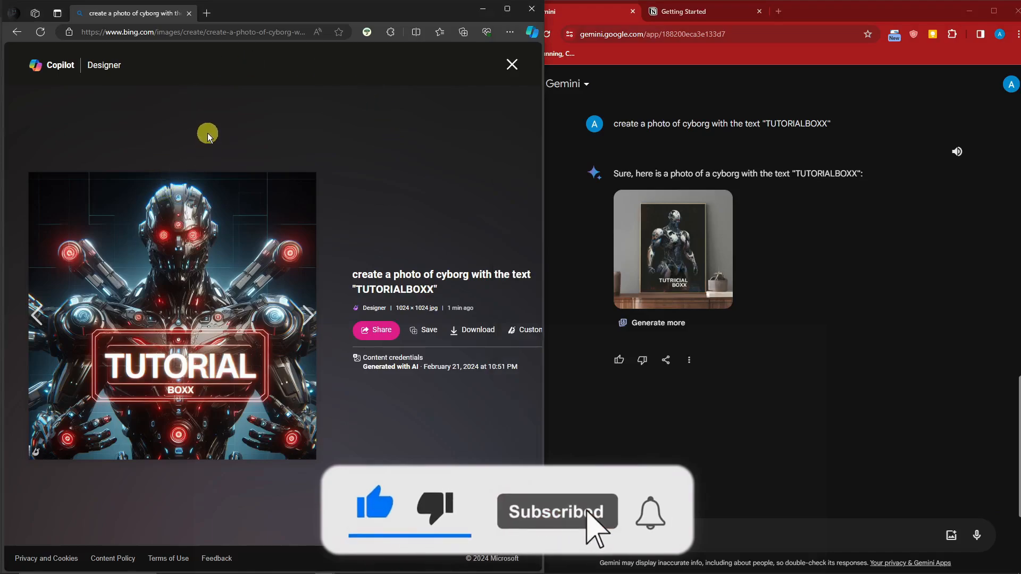